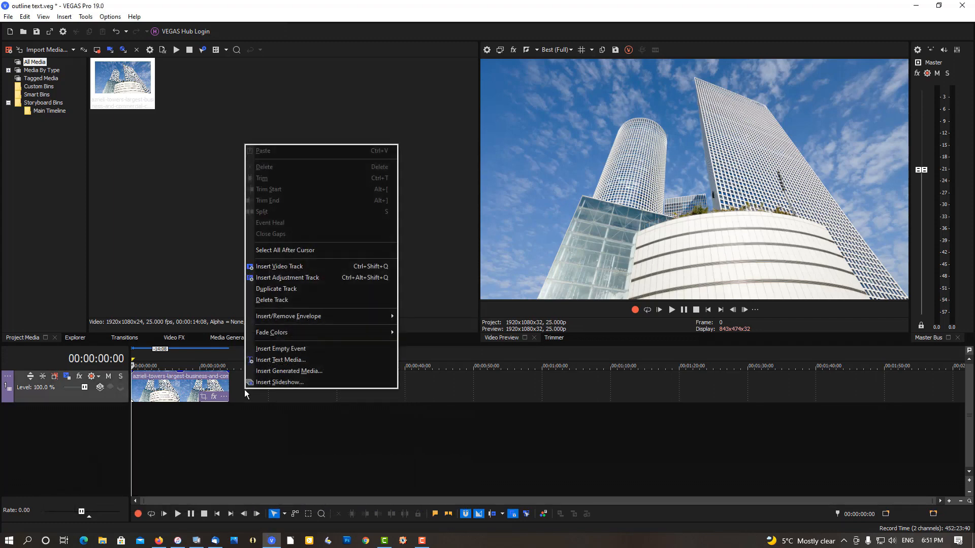
{"action": "mouse_move", "coordinate": [275, 289]}
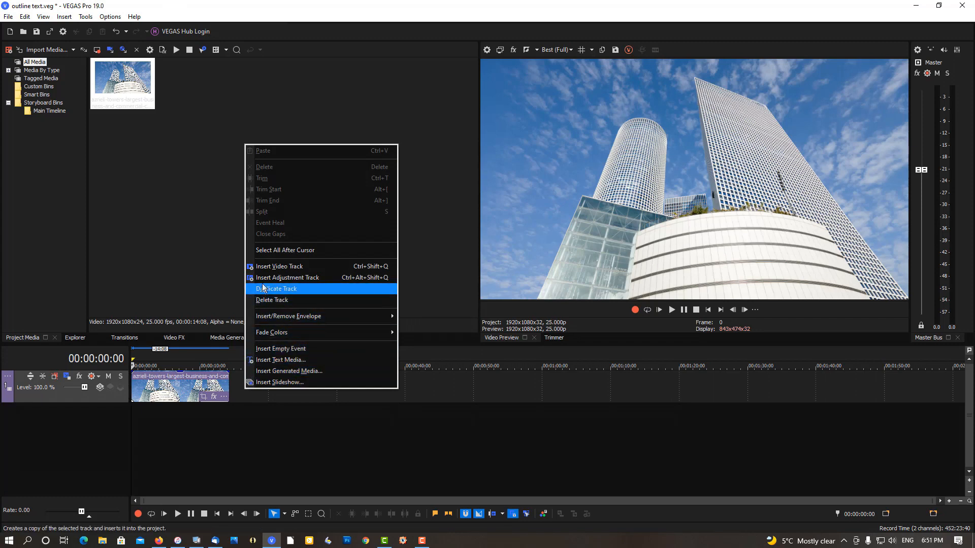
- Insert a new empty video track above the skyscraper photo track
{"action": "left_click", "coordinate": [275, 288]}
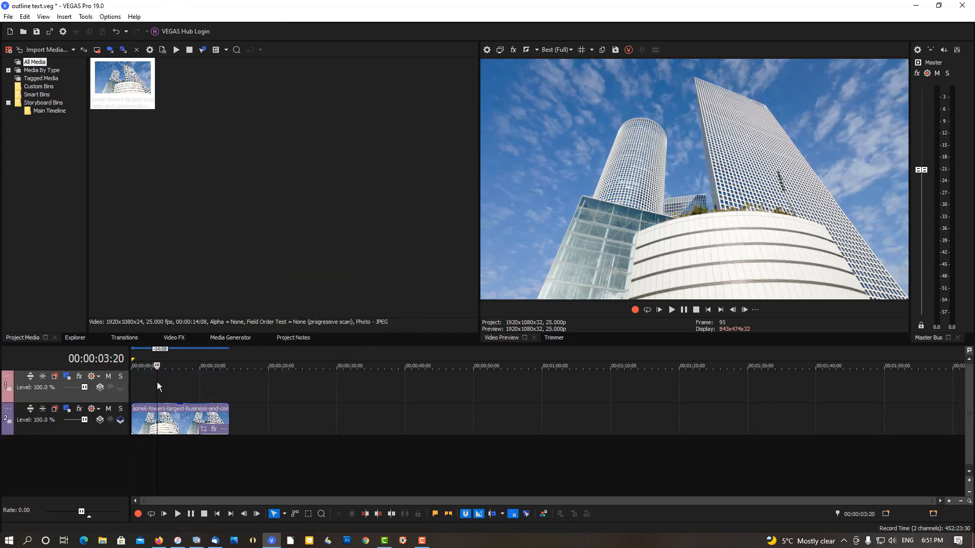
{"action": "right_click", "coordinate": [158, 386]}
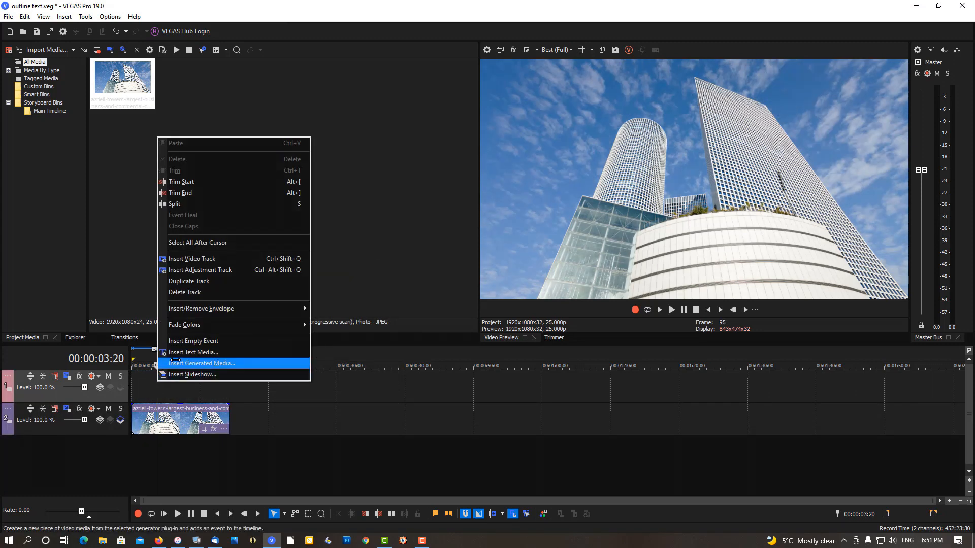
- Add a Titles & Text event reading TEST in bold white, moved to the frame's upper-left
{"action": "left_click", "coordinate": [201, 363]}
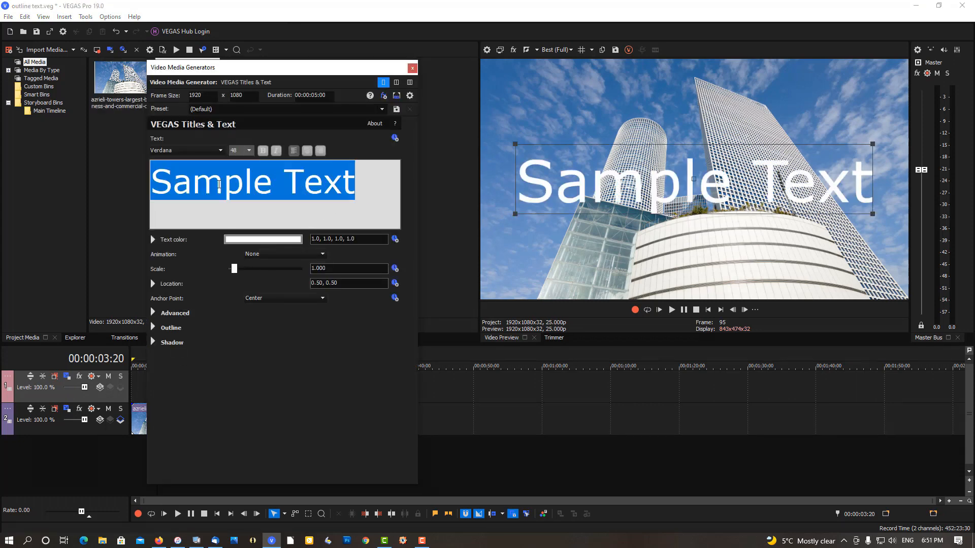
{"action": "type", "text": "TEST"}
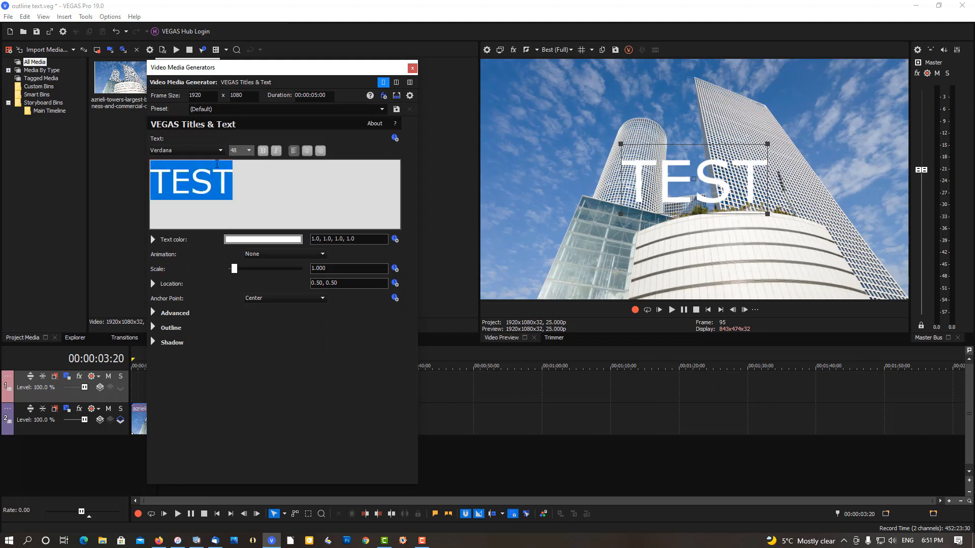
{"action": "left_click", "coordinate": [262, 150]}
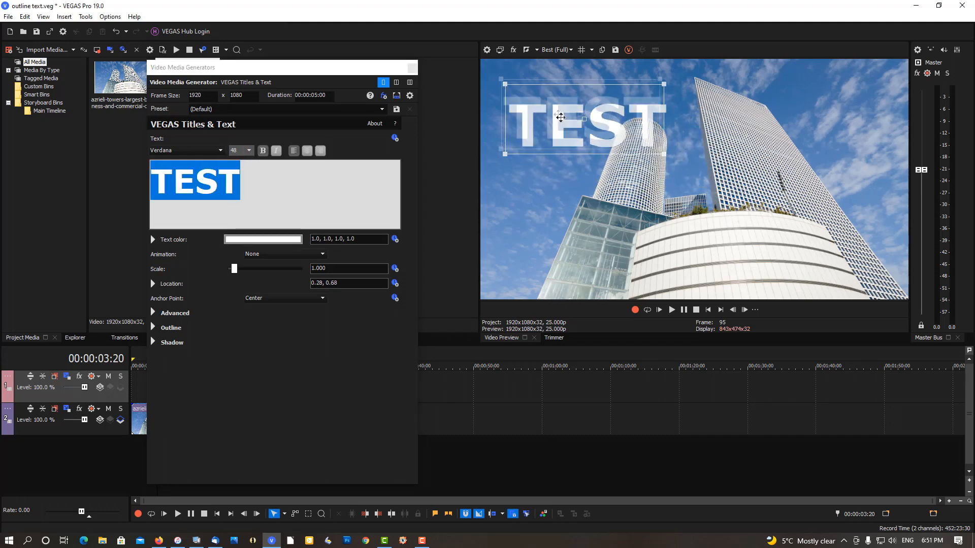
{"action": "left_click_drag", "start_coordinate": [559, 117], "coordinate": [557, 109]}
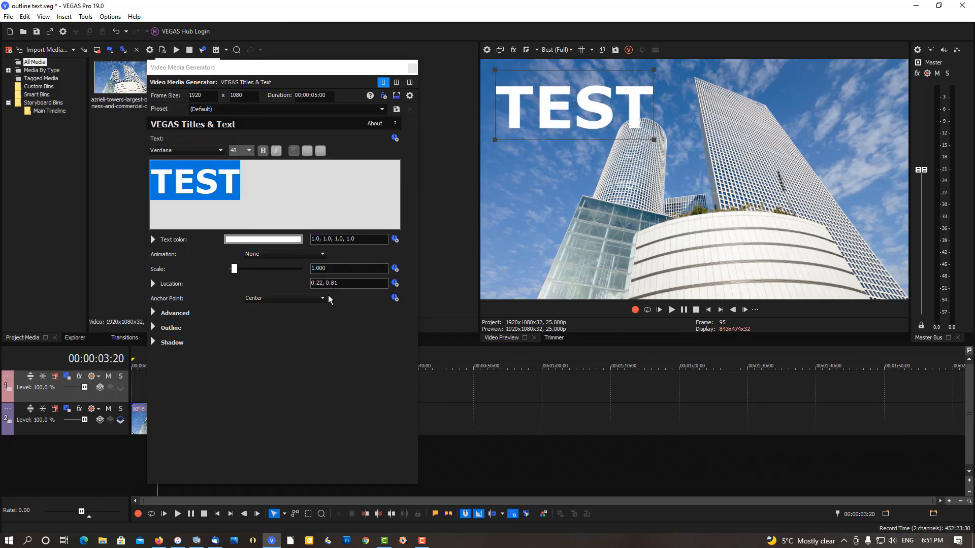
{"action": "left_click", "coordinate": [153, 327]}
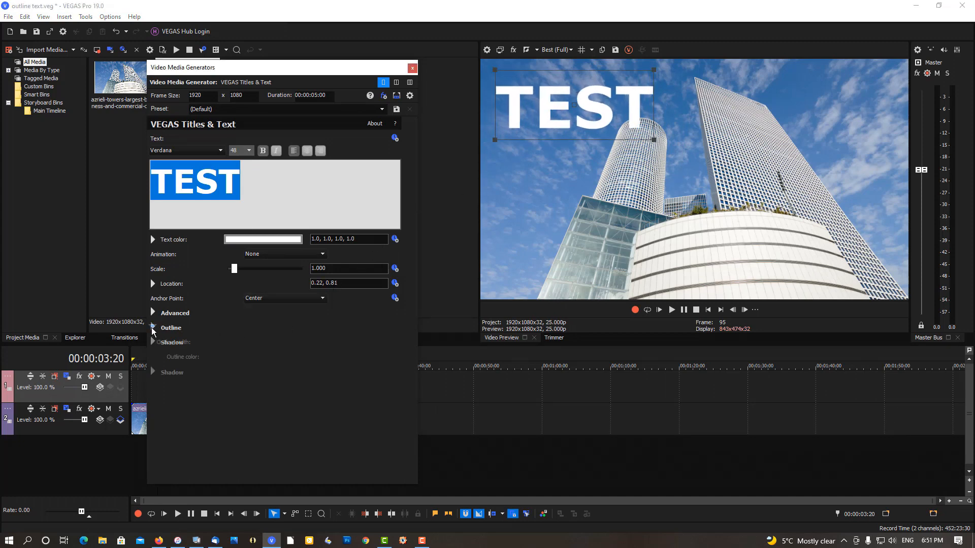
- Give the TEST title a black outline about 5 wide
{"action": "left_click", "coordinate": [152, 328]}
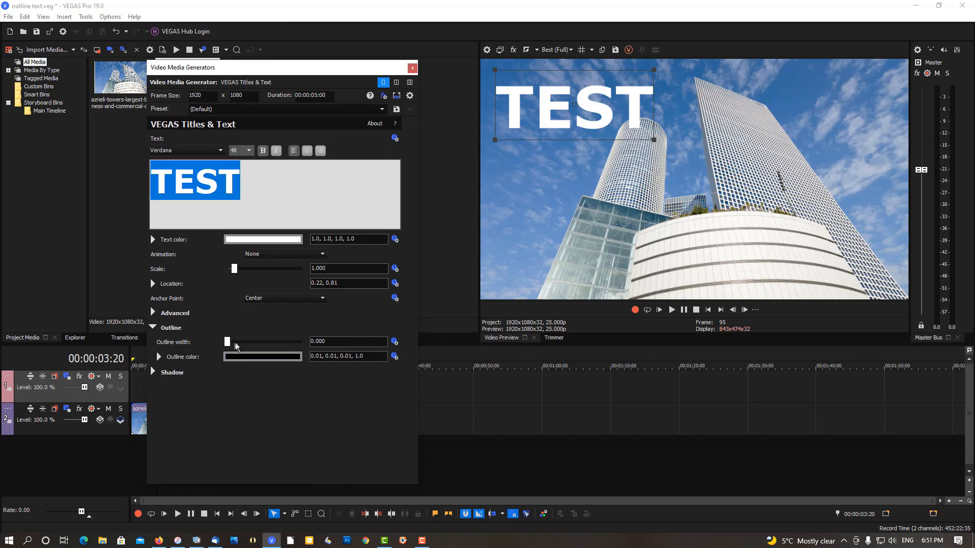
{"action": "left_click_drag", "start_coordinate": [227, 341], "coordinate": [241, 341]}
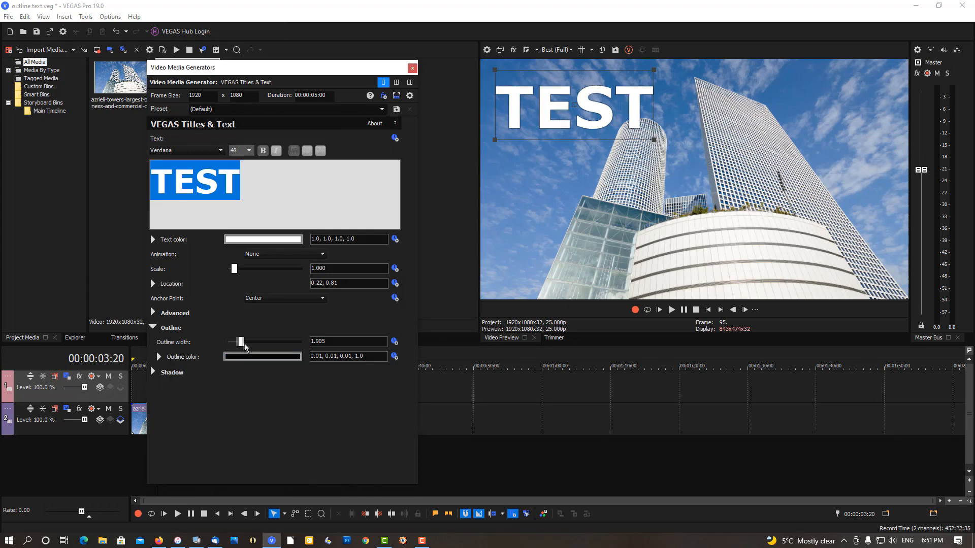
{"action": "left_click_drag", "start_coordinate": [241, 341], "coordinate": [264, 341]}
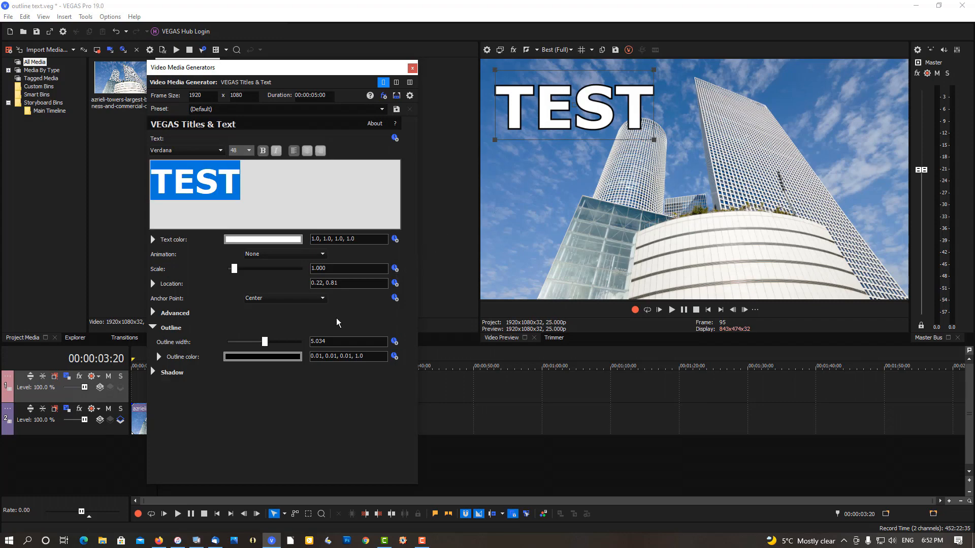
{"action": "mouse_move", "coordinate": [280, 273]}
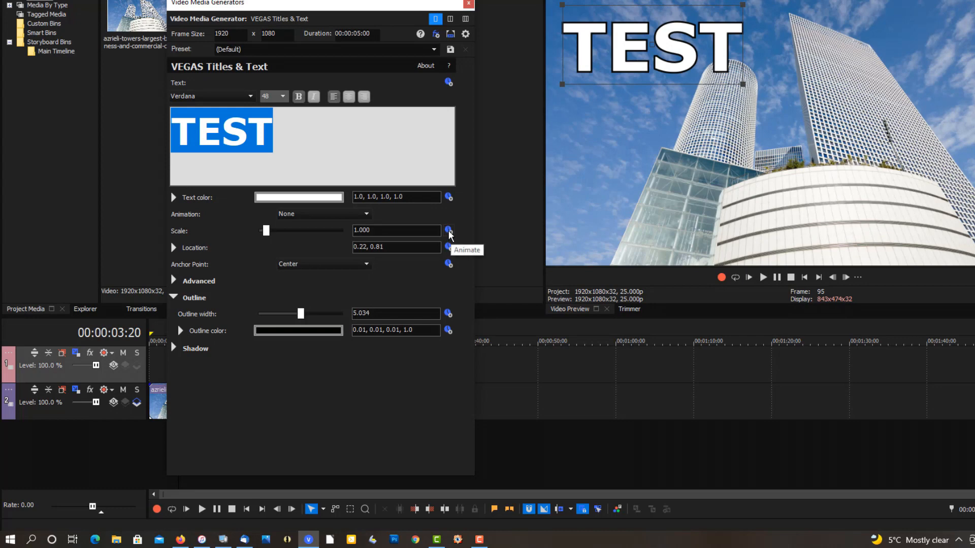
- Animate Scale with a keyframe at two seconds shrinking the title to 0.1
{"action": "left_click", "coordinate": [448, 230]}
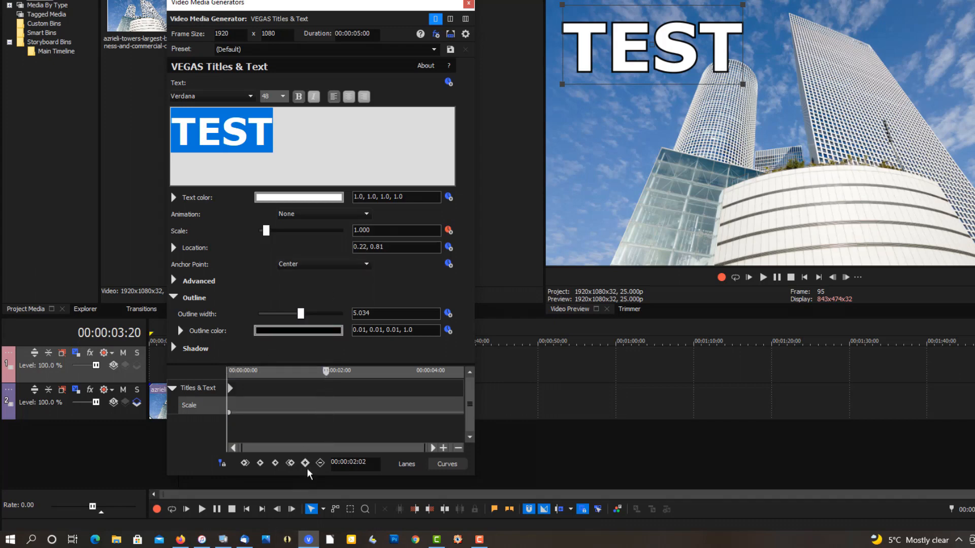
{"action": "left_click", "coordinate": [304, 463]}
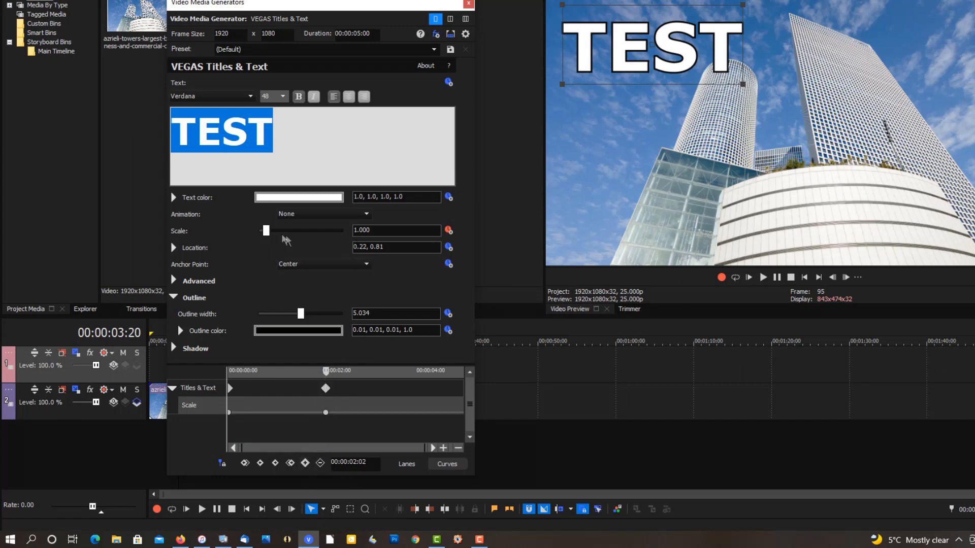
{"action": "left_click_drag", "start_coordinate": [266, 230], "coordinate": [260, 230]}
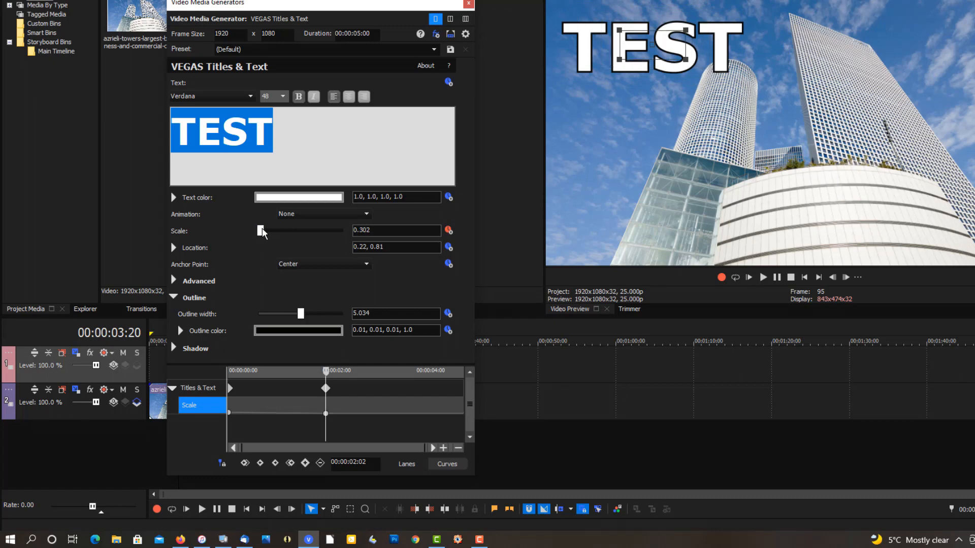
{"action": "left_click_drag", "start_coordinate": [262, 230], "coordinate": [257, 230]}
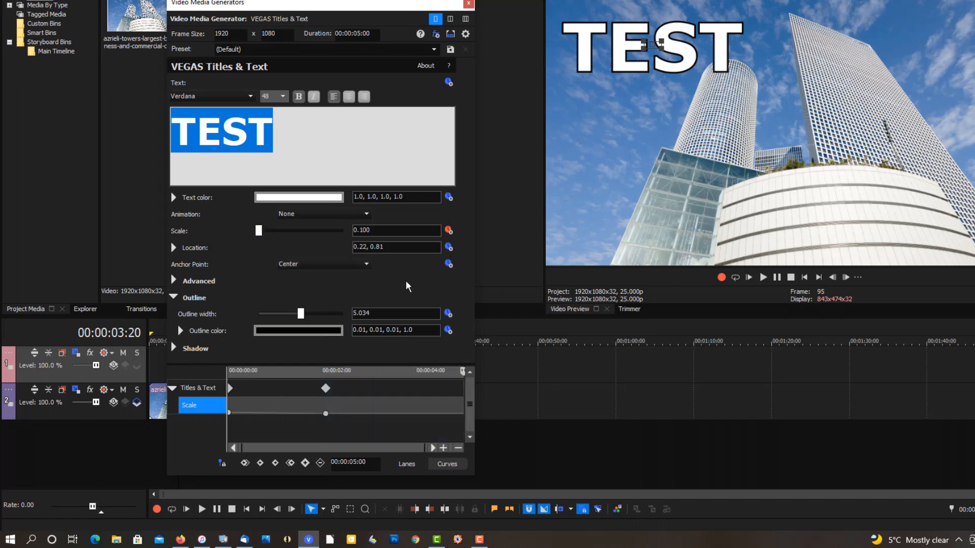
- Set the final scale keyframe to 1.00 and close the title generator
{"action": "triple_click", "coordinate": [396, 230]}
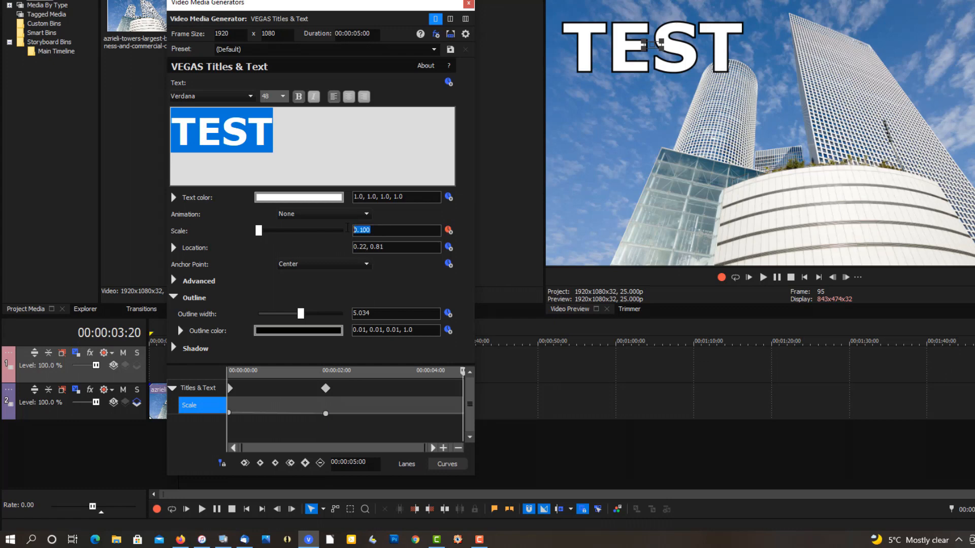
{"action": "type", "text": "1.00"}
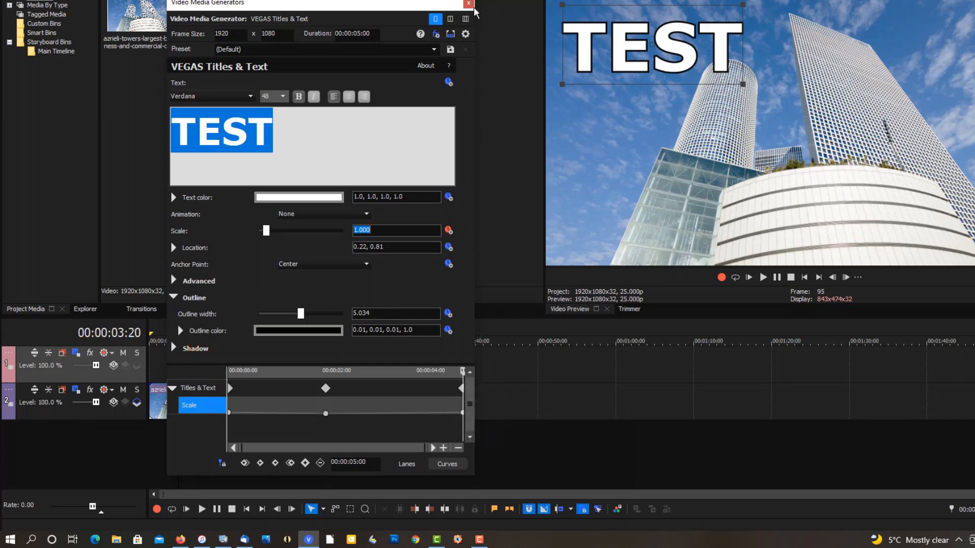
{"action": "left_click", "coordinate": [468, 4]}
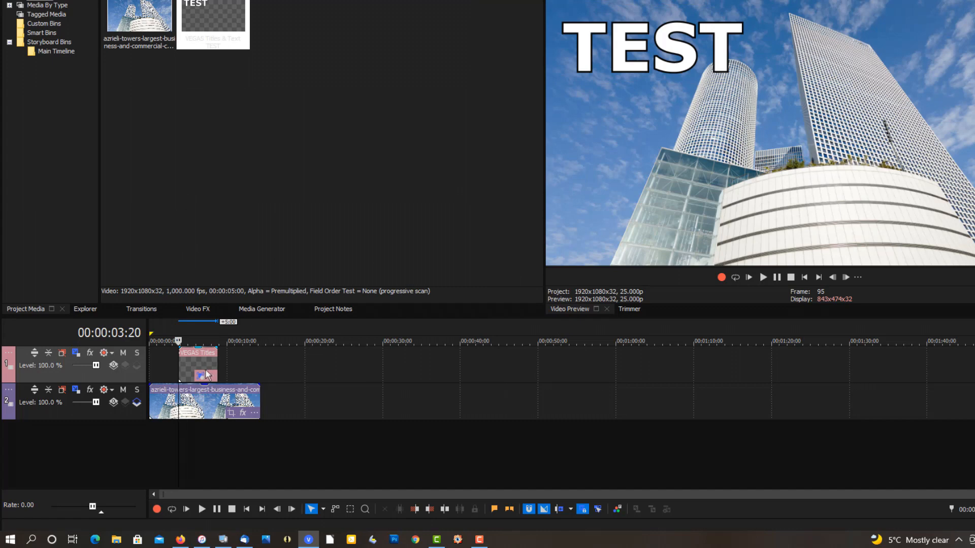
{"action": "left_click", "coordinate": [196, 363]}
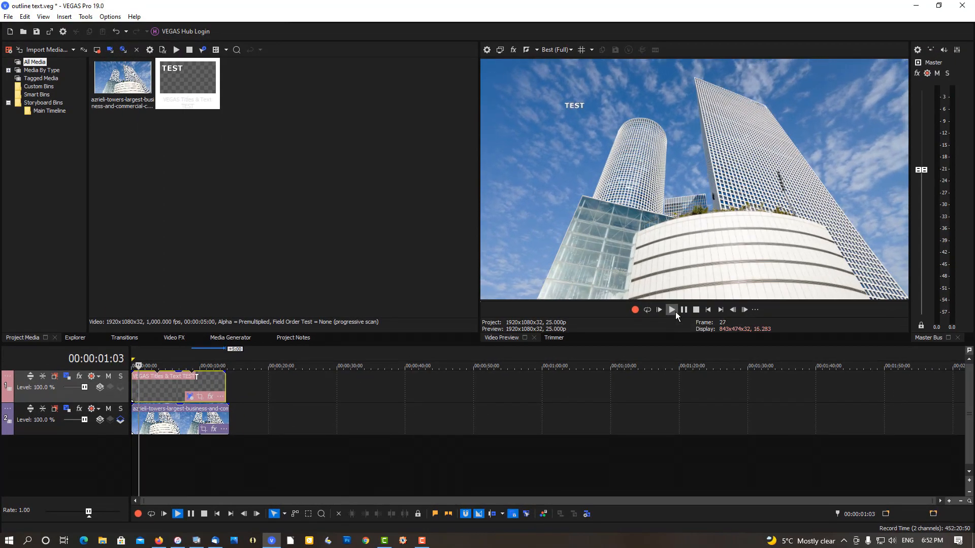
{"action": "left_click", "coordinate": [670, 309]}
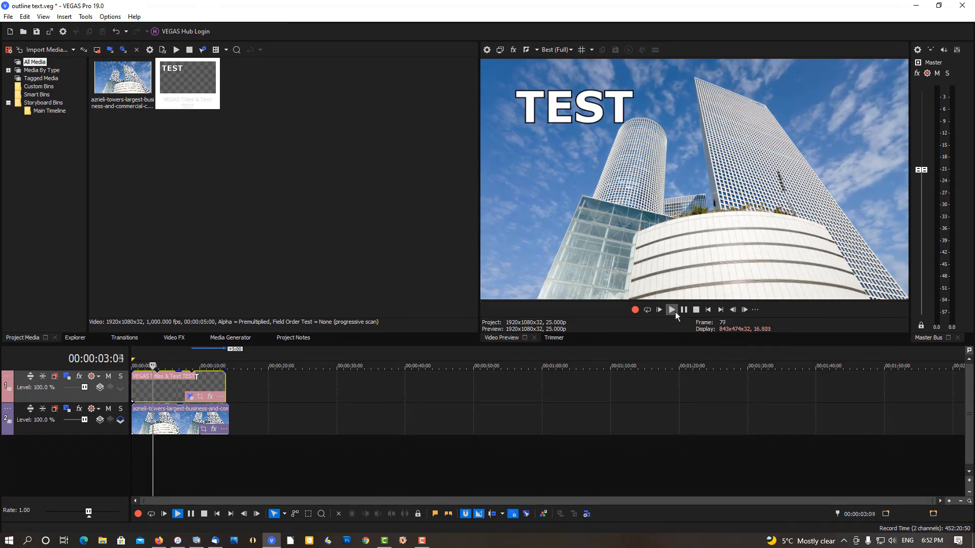
{"action": "left_click", "coordinate": [670, 310]}
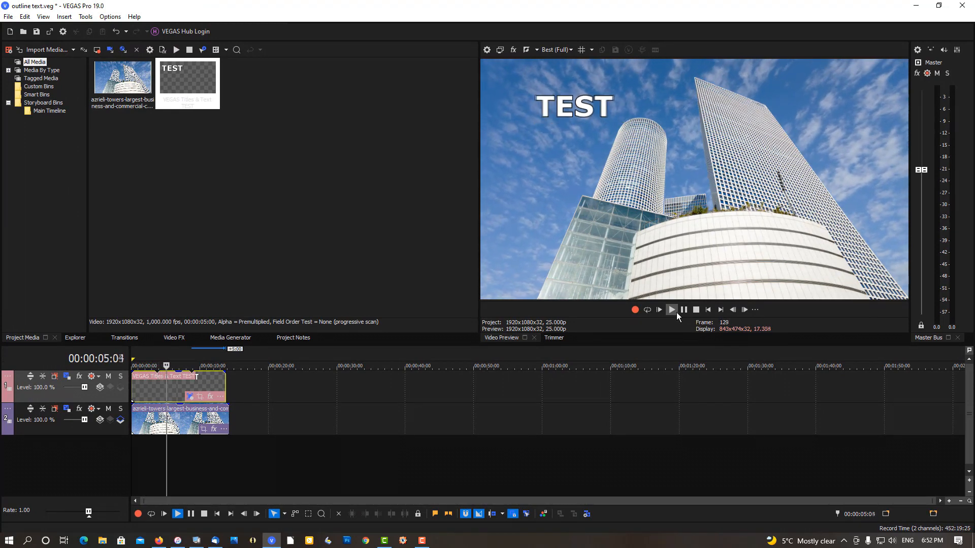
{"action": "left_click", "coordinate": [671, 310]}
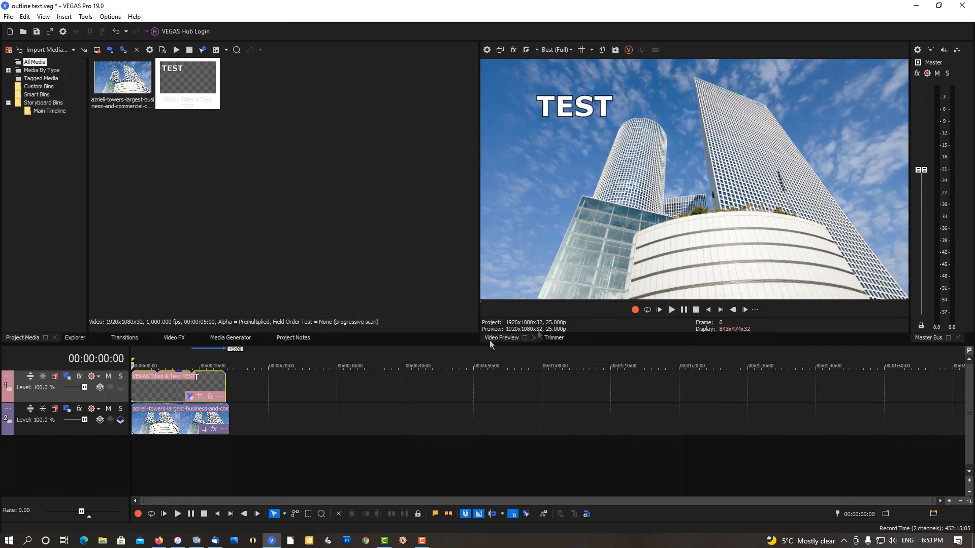
- Check Event Pan/Crop, then untick the Loop switch on the title event
{"action": "left_click", "coordinate": [201, 397]}
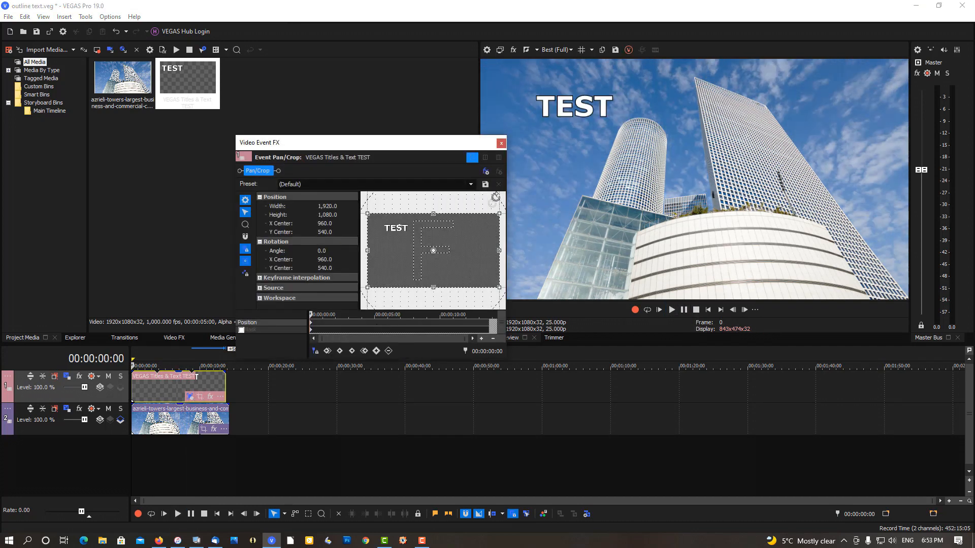
{"action": "left_click", "coordinate": [501, 143]}
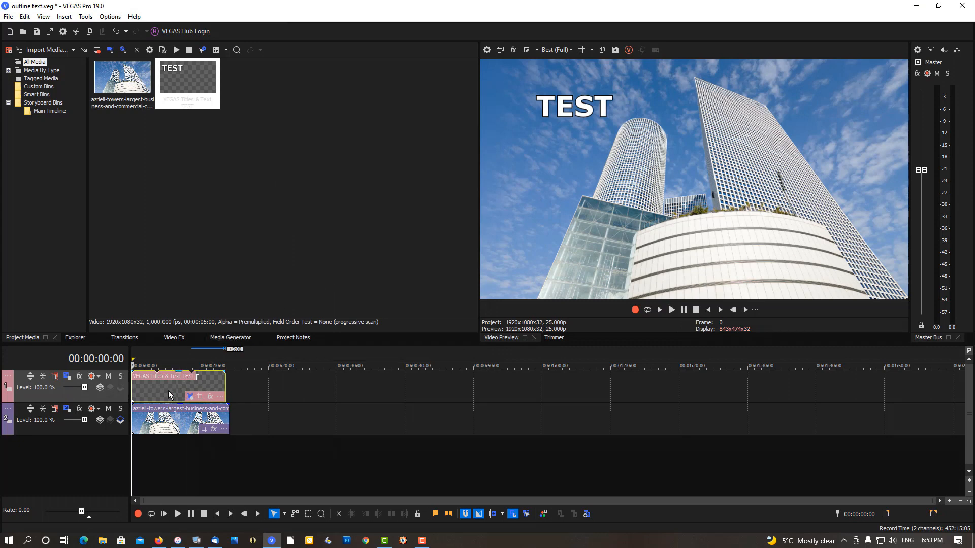
{"action": "right_click", "coordinate": [168, 395]}
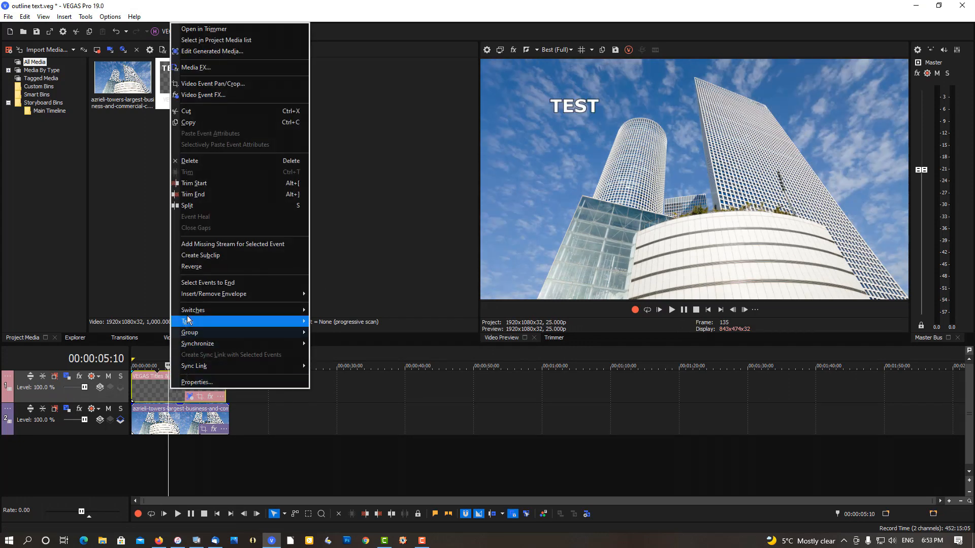
{"action": "mouse_move", "coordinate": [193, 310]}
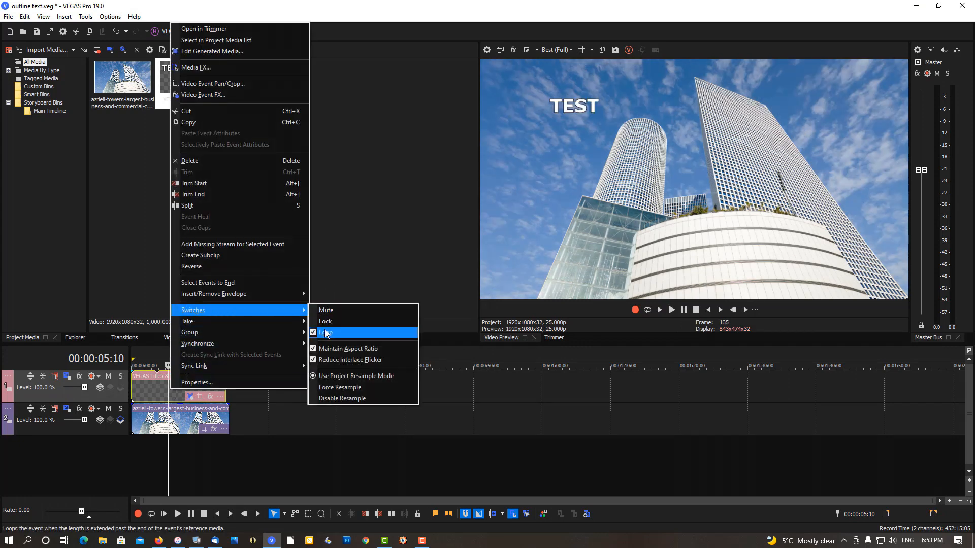
{"action": "left_click", "coordinate": [326, 333]}
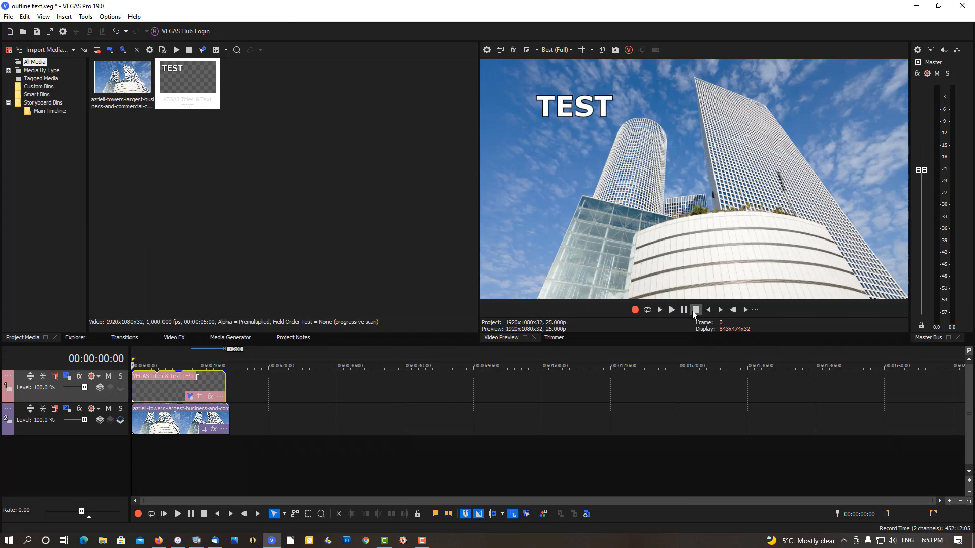
{"action": "mouse_move", "coordinate": [695, 310]}
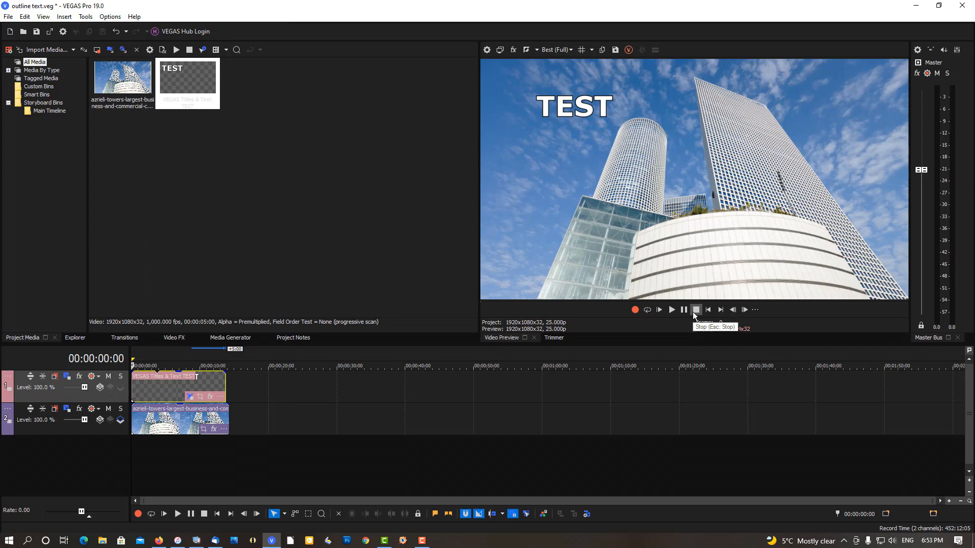
{"action": "left_click", "coordinate": [694, 310]}
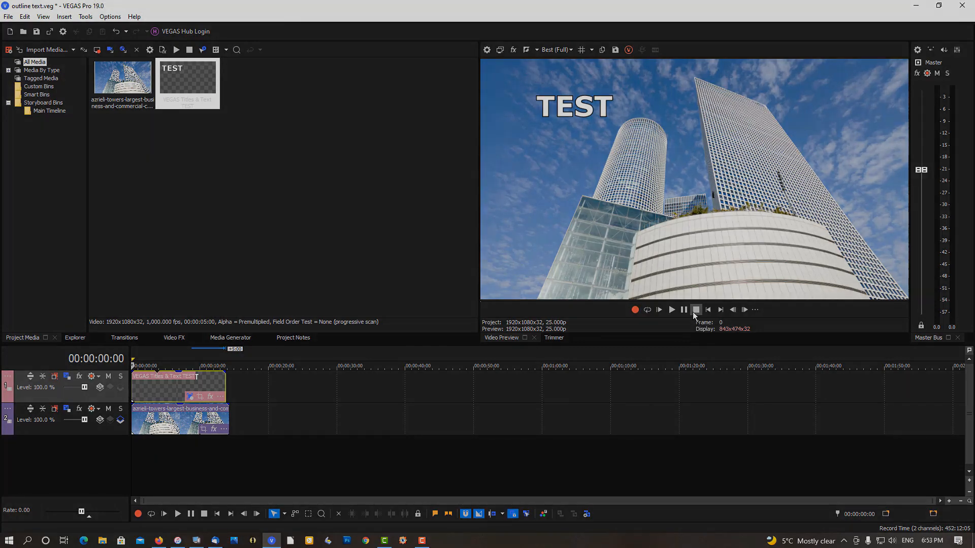